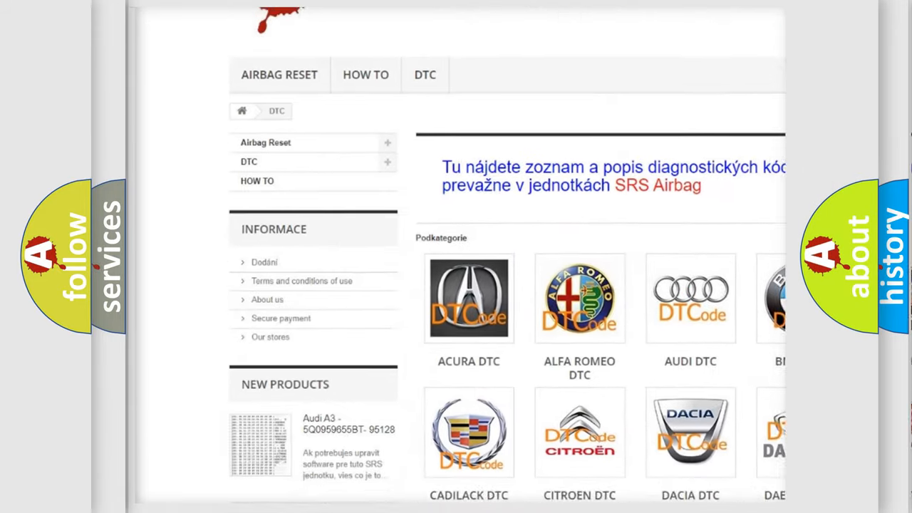
scroll(down, 3)
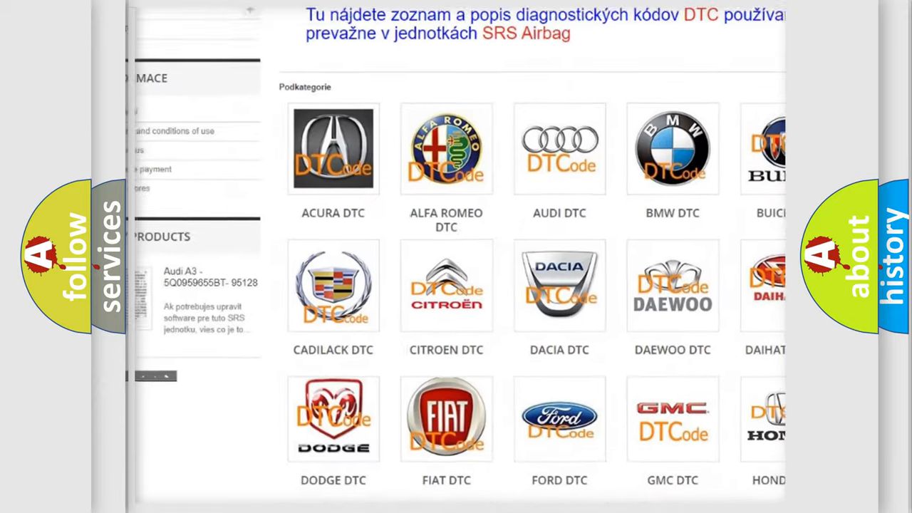